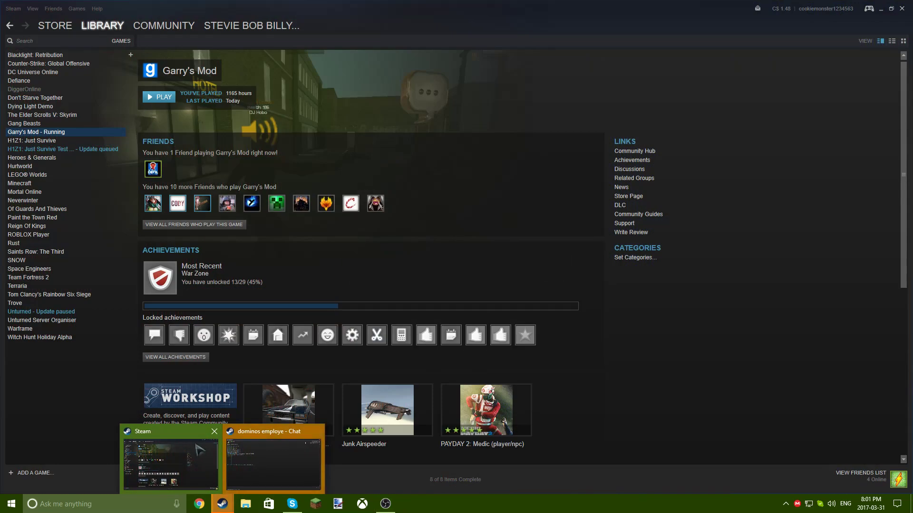
- Bring up the Steam friend chat and open Text Docs > Spam Script in File Explorer
click(272, 462)
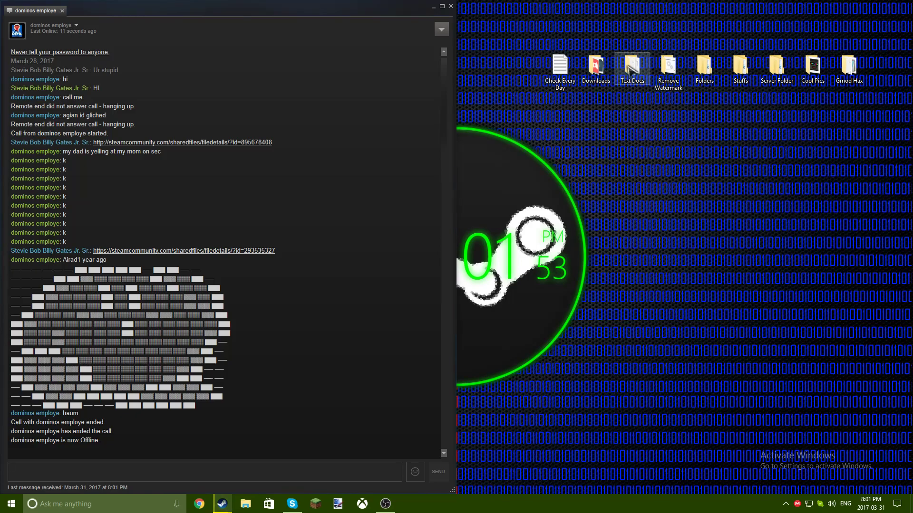
double_click(631, 65)
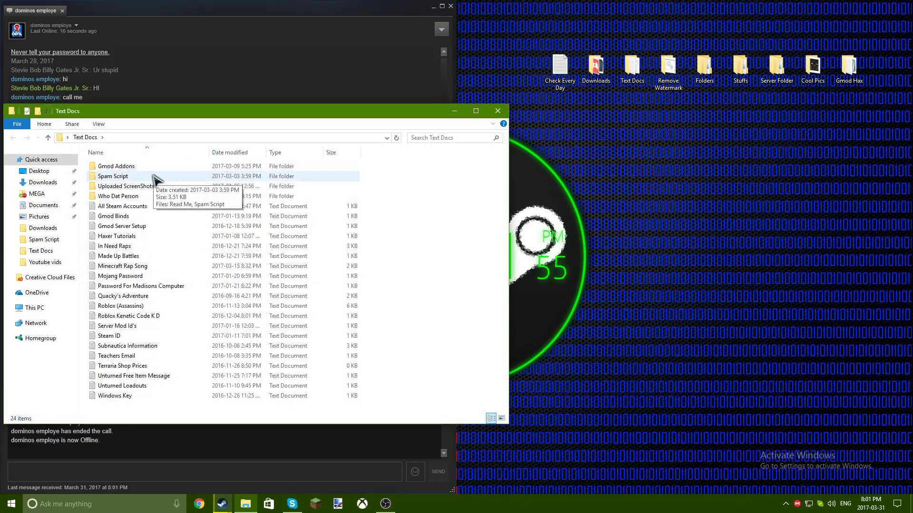
double_click(113, 176)
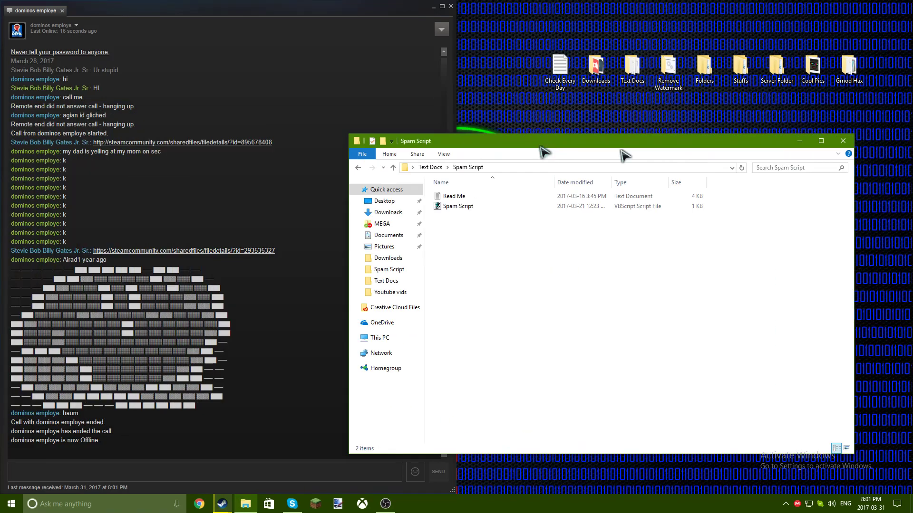
double_click(454, 196)
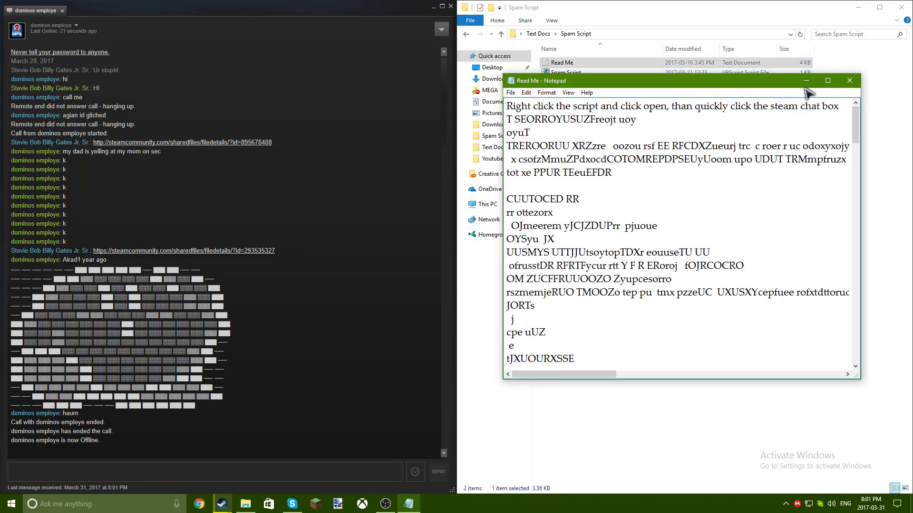
scroll(down, 3)
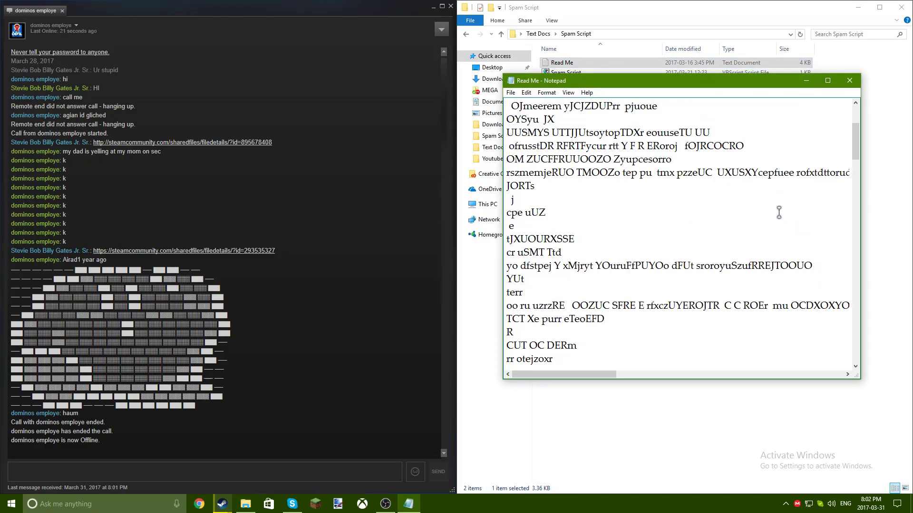
scroll(down, 3)
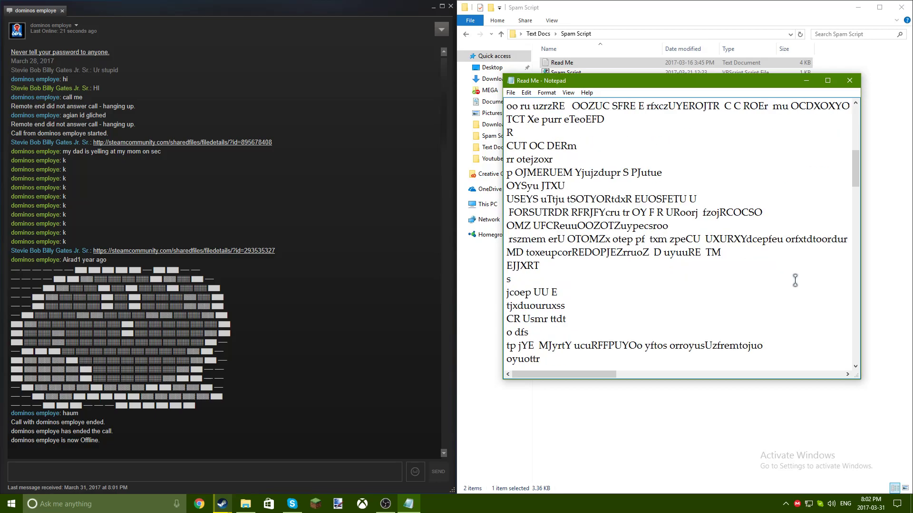
click(850, 80)
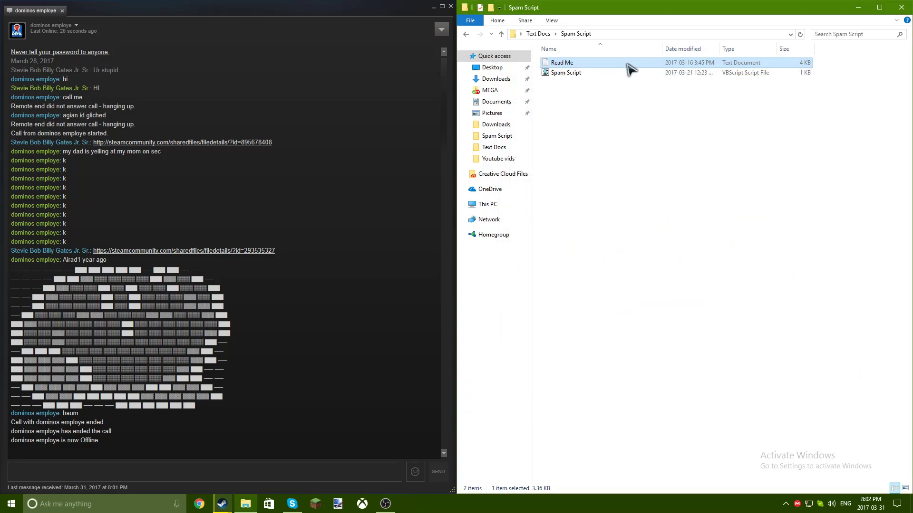
- Open Spam Script in Notepad and change its message to 'SPAM SPAPSWDWADIAWDHAWGdaydGFY'
right_click(565, 72)
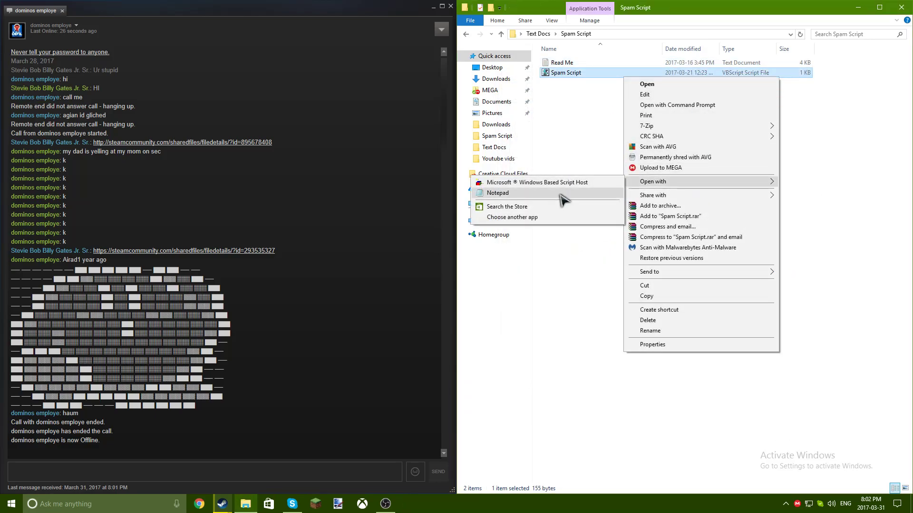
click(497, 192)
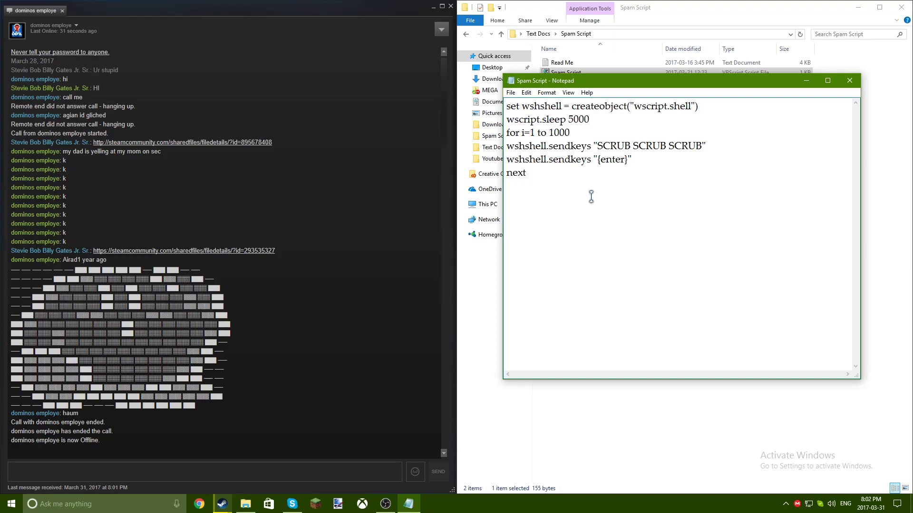
mouse_move(654, 128)
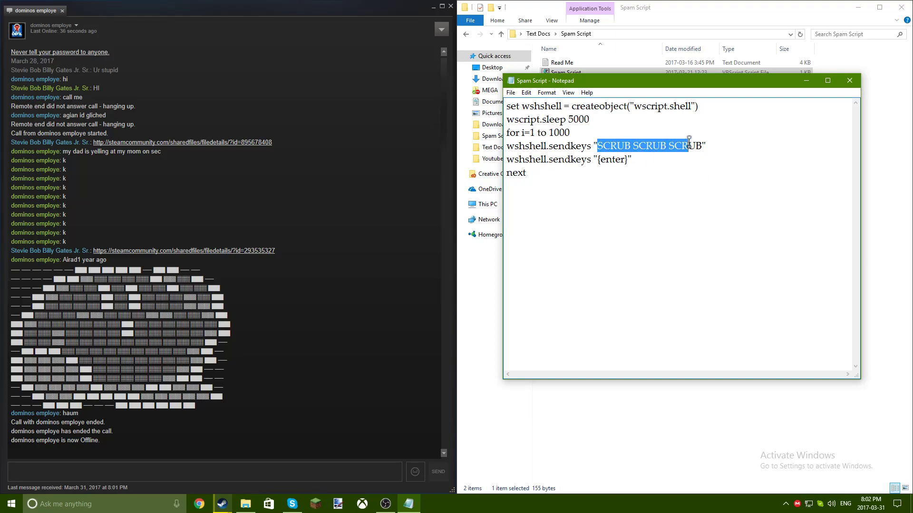
text(S)
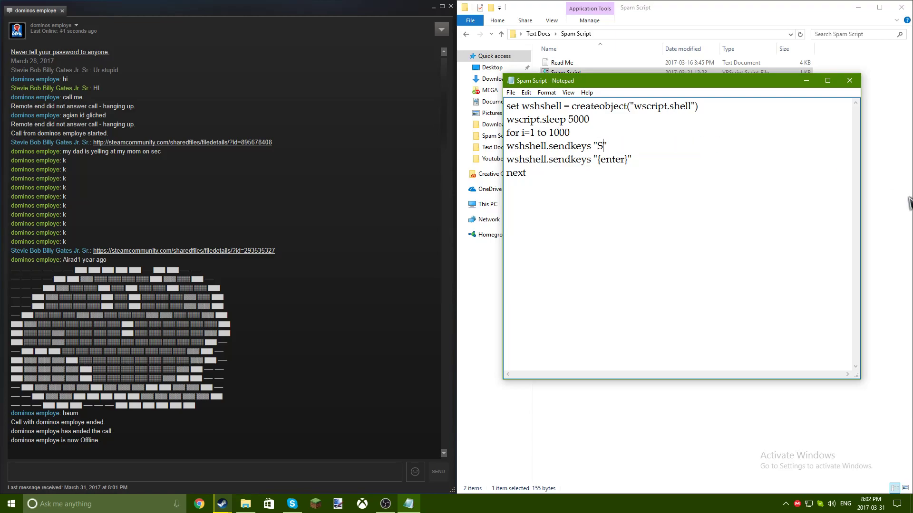
text(PAM SPAPSWDWAD)
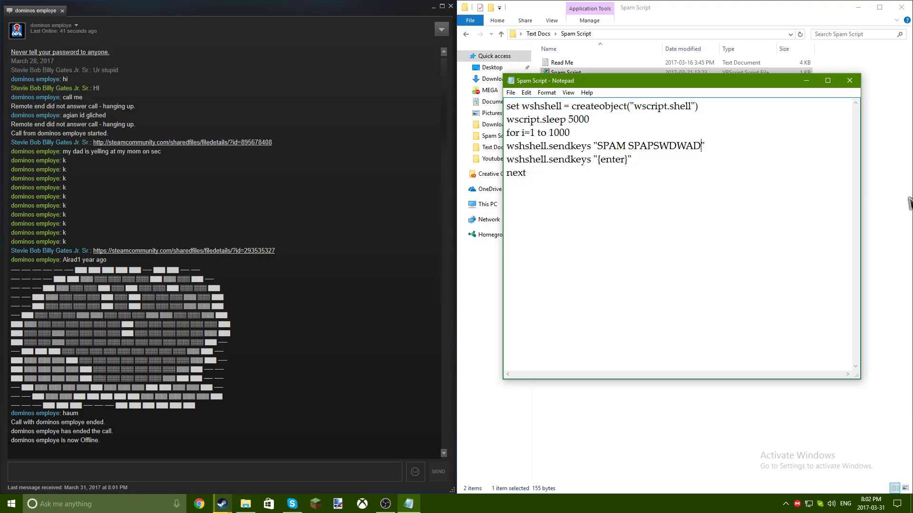
text(IAWDHAWGdaydGFY)
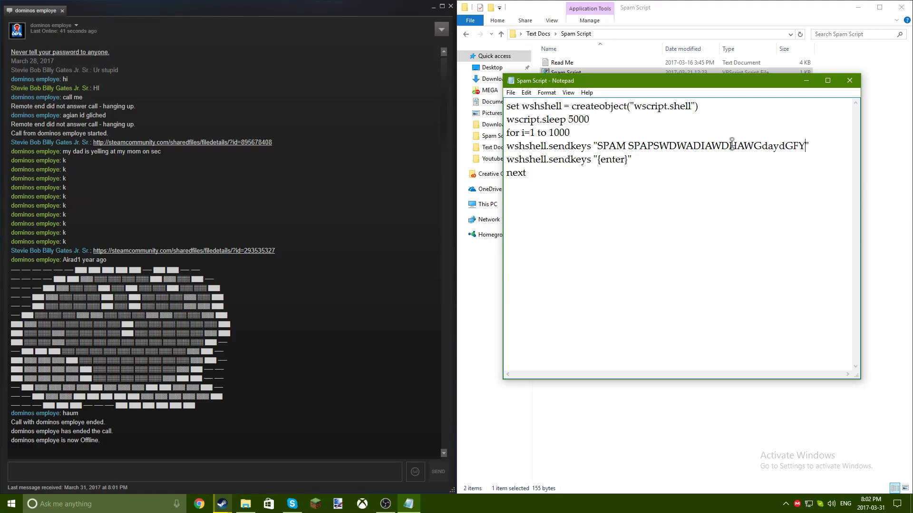
- Bring up the context menu for the saved Spam Script and choose an entry
right_click(565, 72)
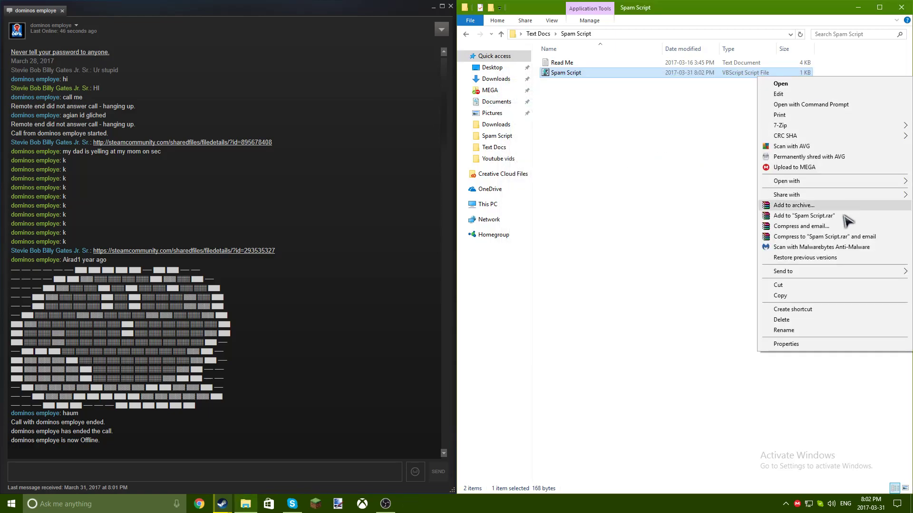
click(785, 345)
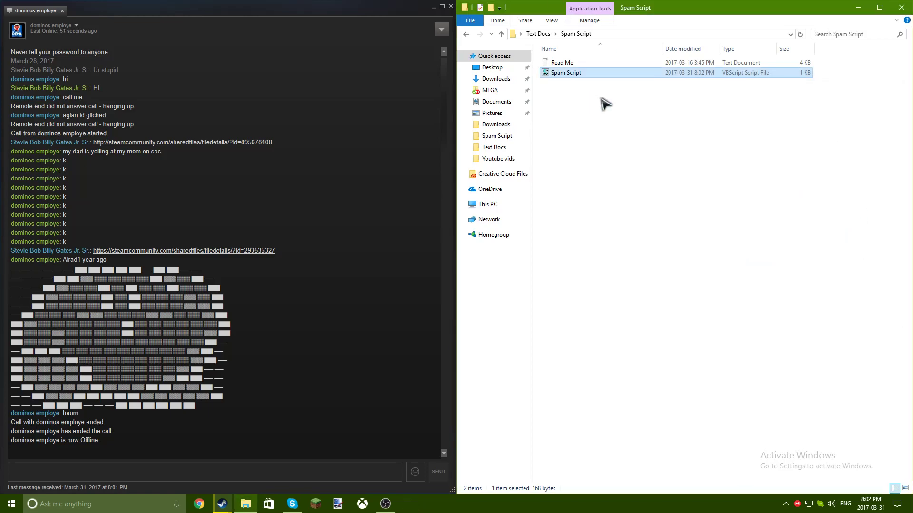
mouse_move(397, 160)
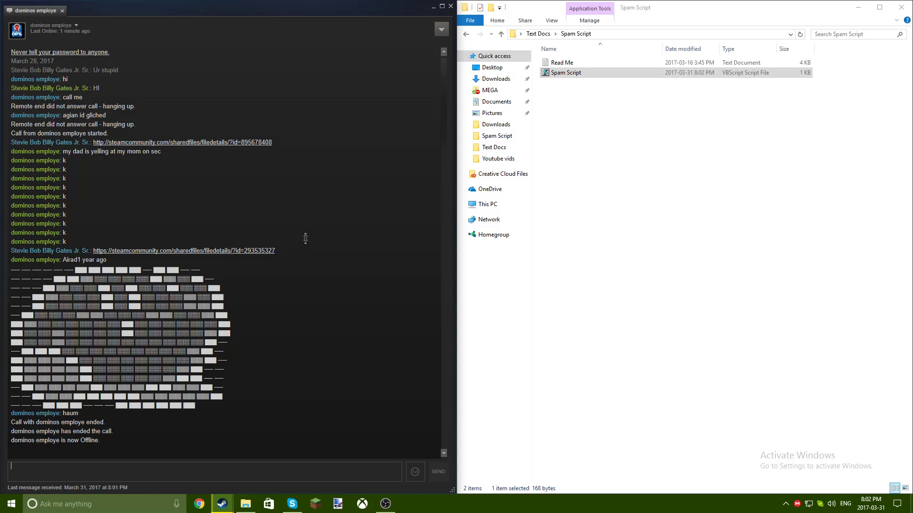
- Run Spam Script, focus the Steam chat message box, and scroll through the flood of messages
right_click(566, 72)
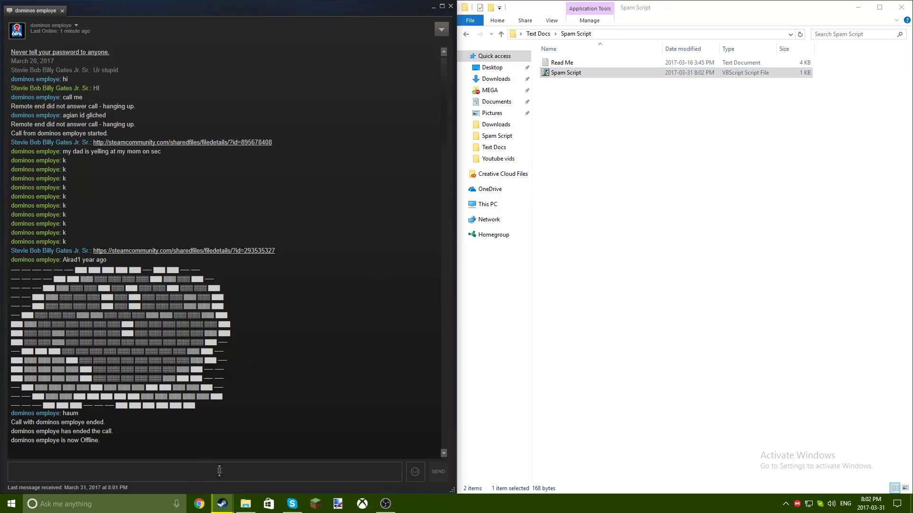
click(204, 471)
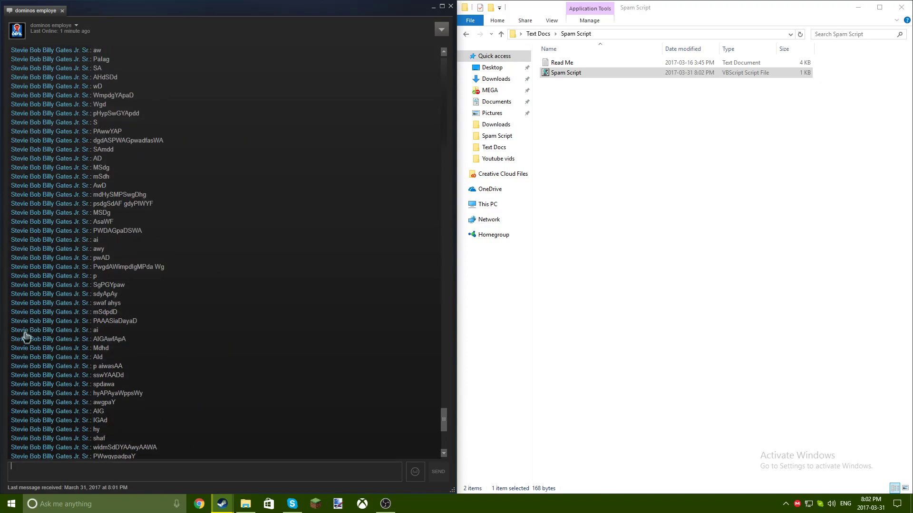
scroll(down, 3)
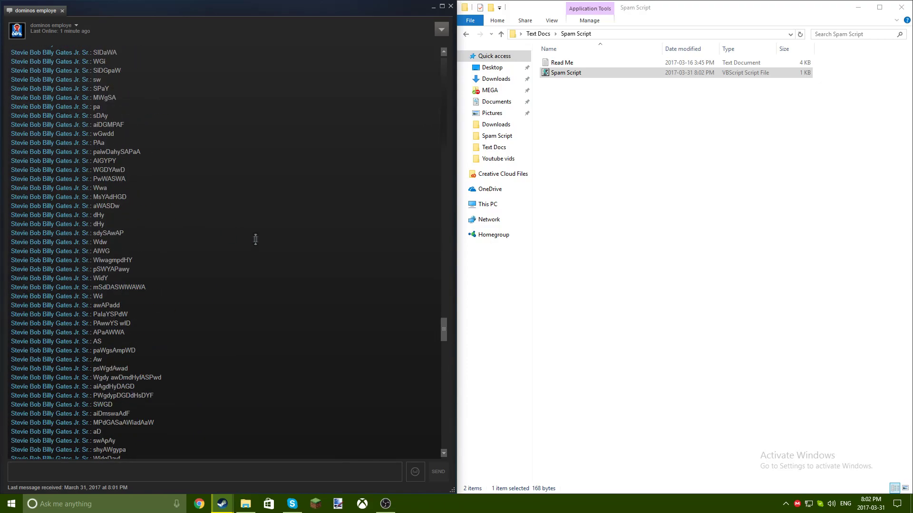